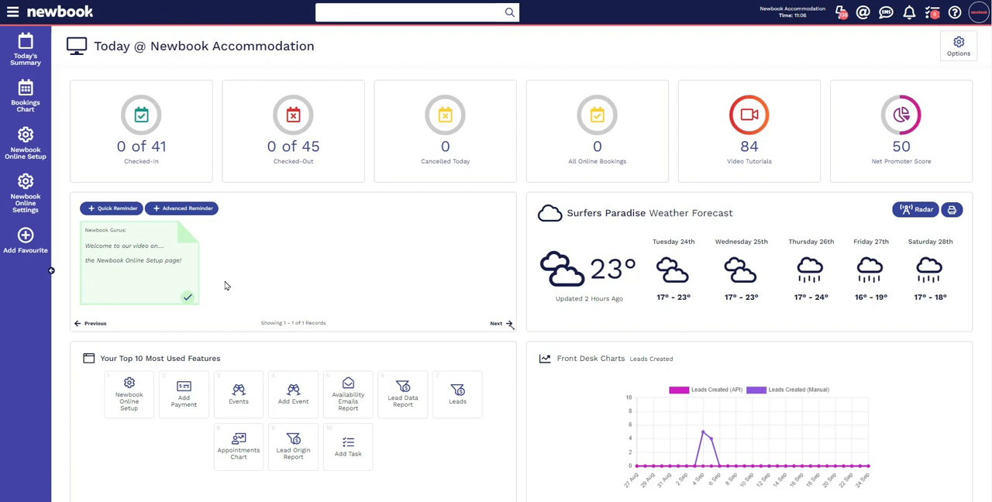
Step: Search the side menu for 'Newbook Online Setup' so it is the only match
click(12, 13)
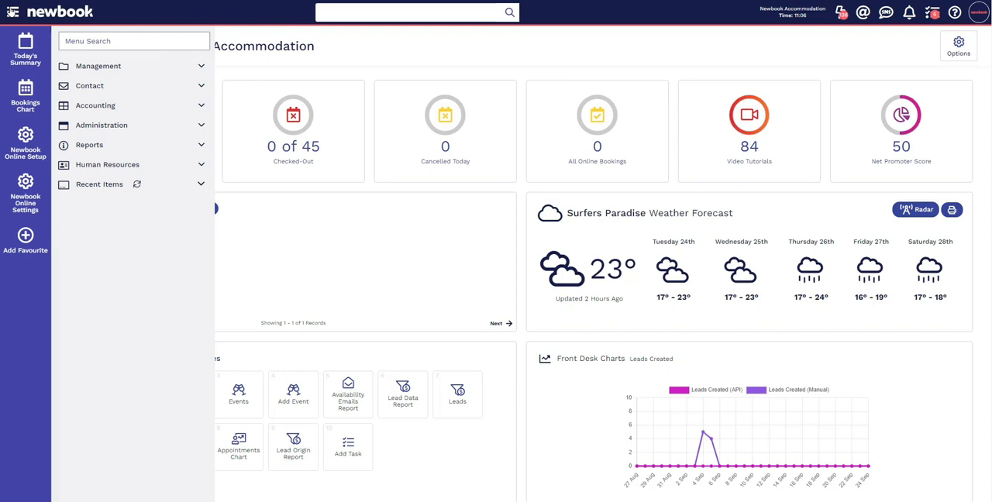
text(Newbook On)
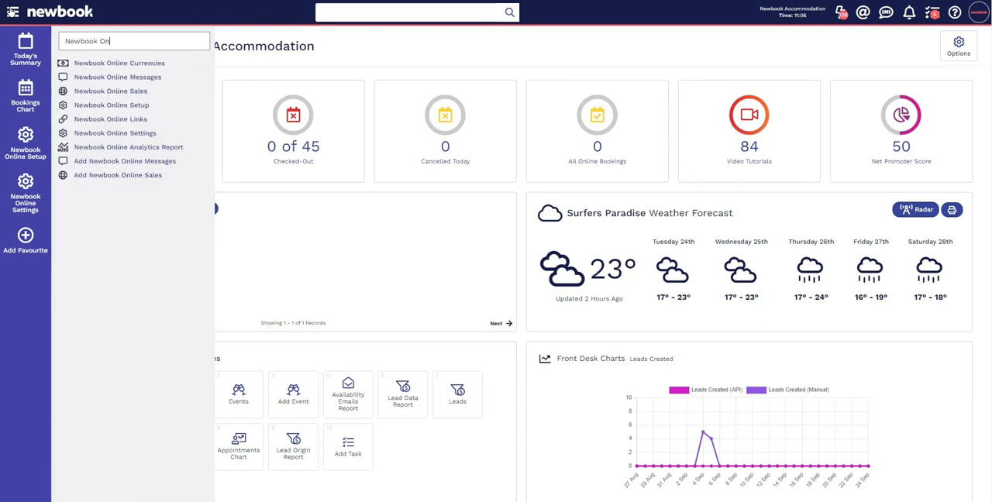
text(Newbook Online Setup)
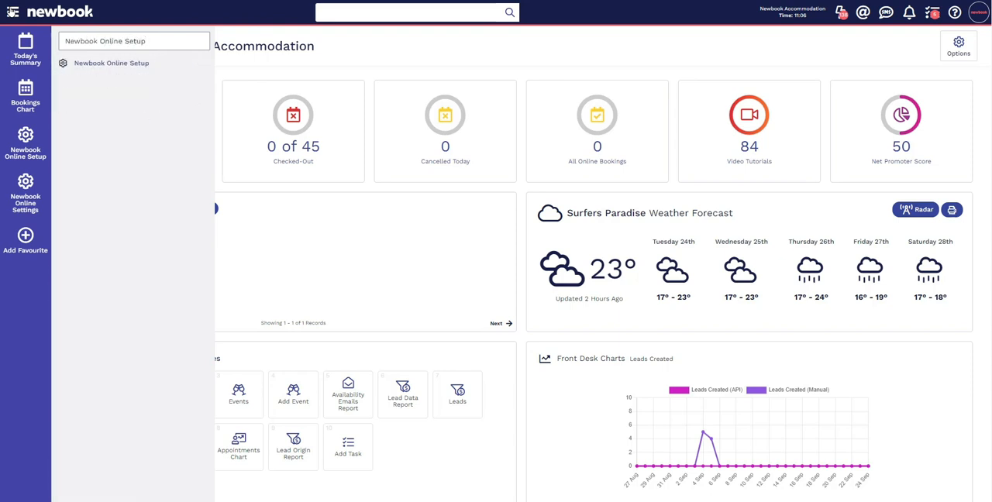
mouse_move(112, 62)
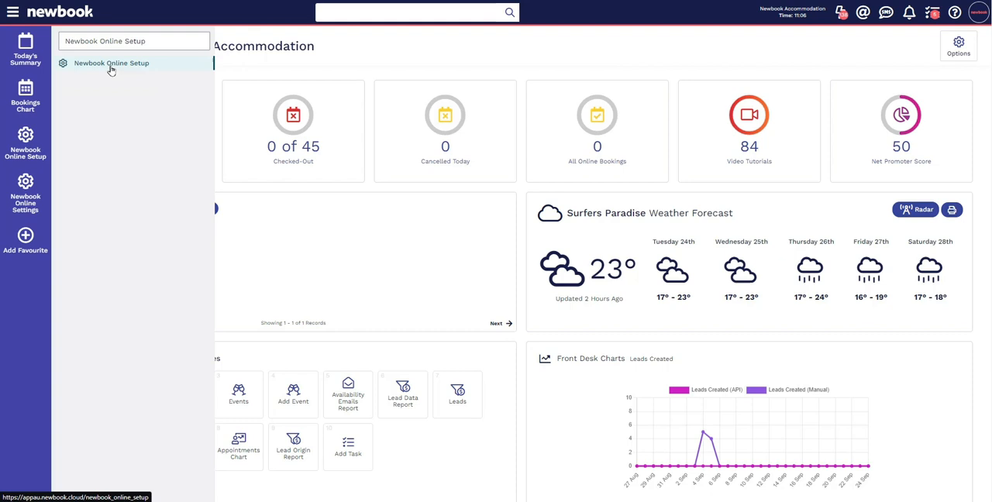
Step: Open the Newbook Online Setup page from the search result
click(112, 62)
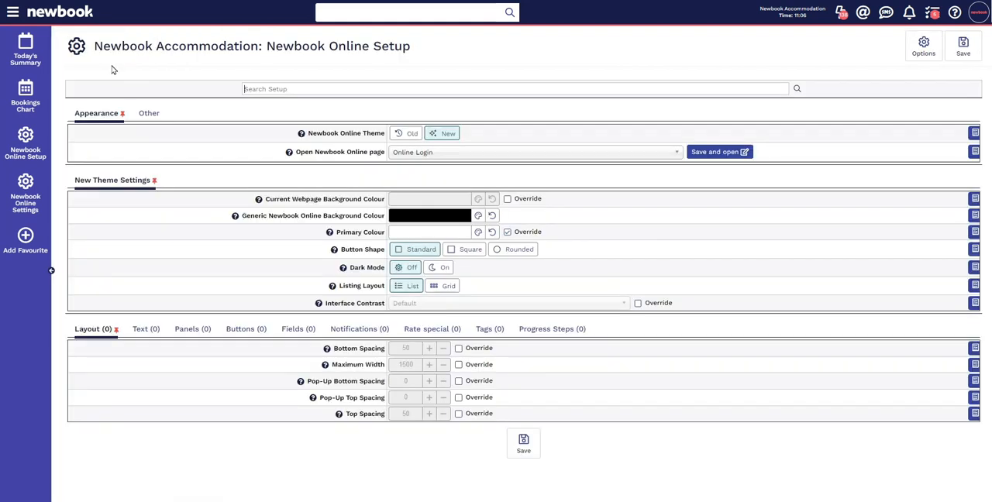
mouse_move(260, 105)
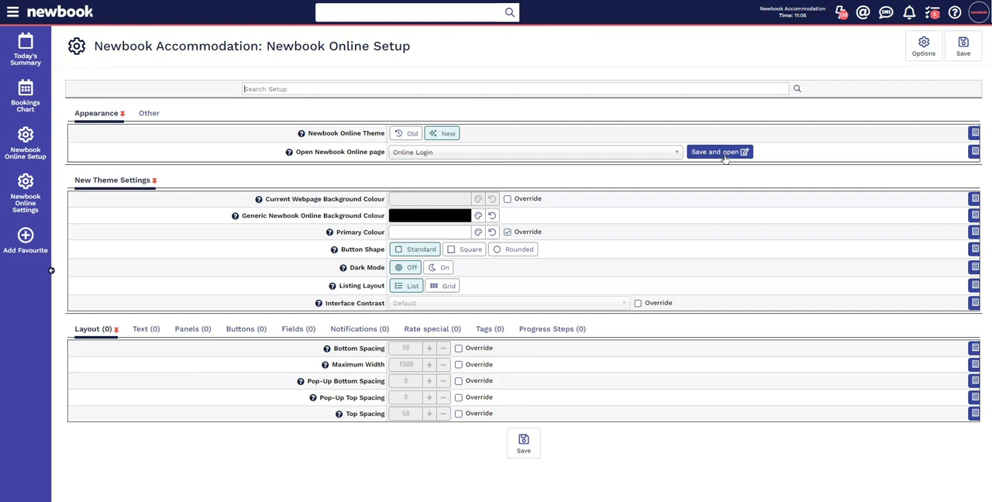
mouse_move(697, 164)
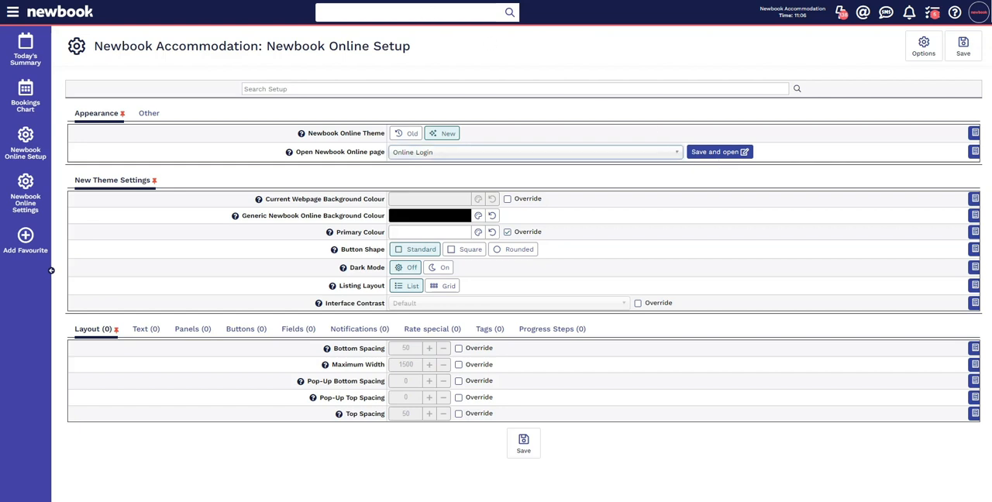
Step: Save and open the Book Online page and scroll through its accommodation listings
click(720, 151)
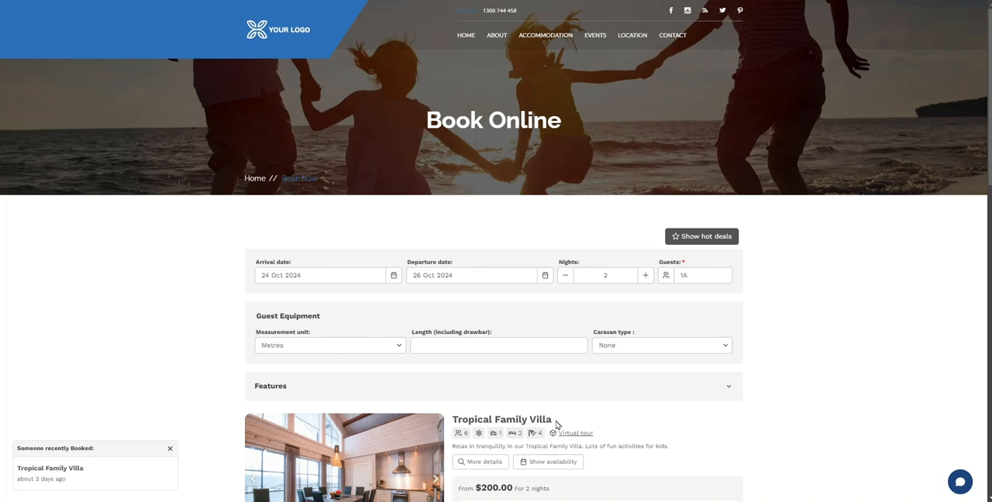
scroll(down, 3)
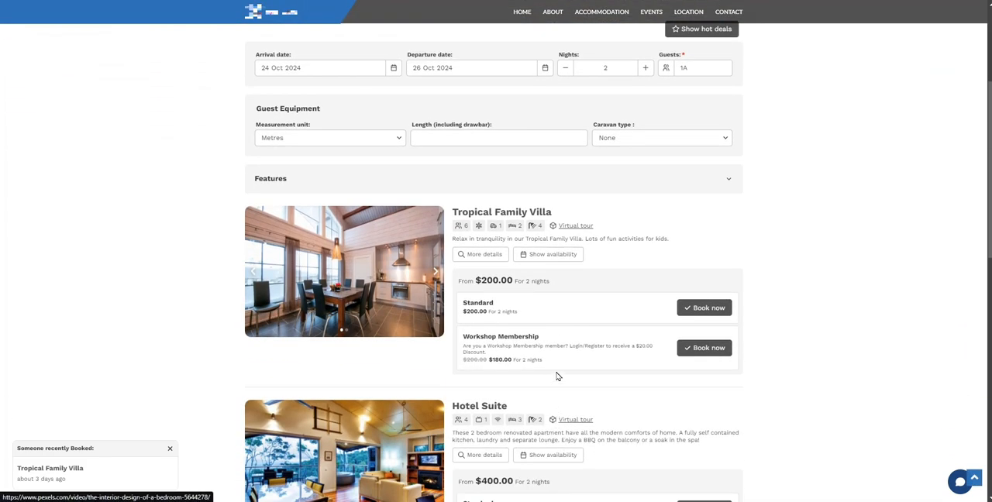
mouse_move(581, 218)
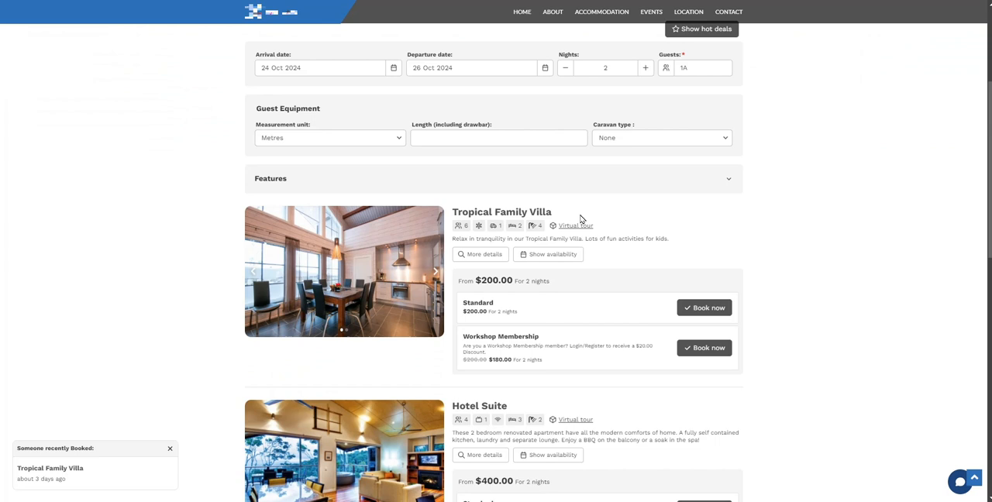
mouse_move(704, 307)
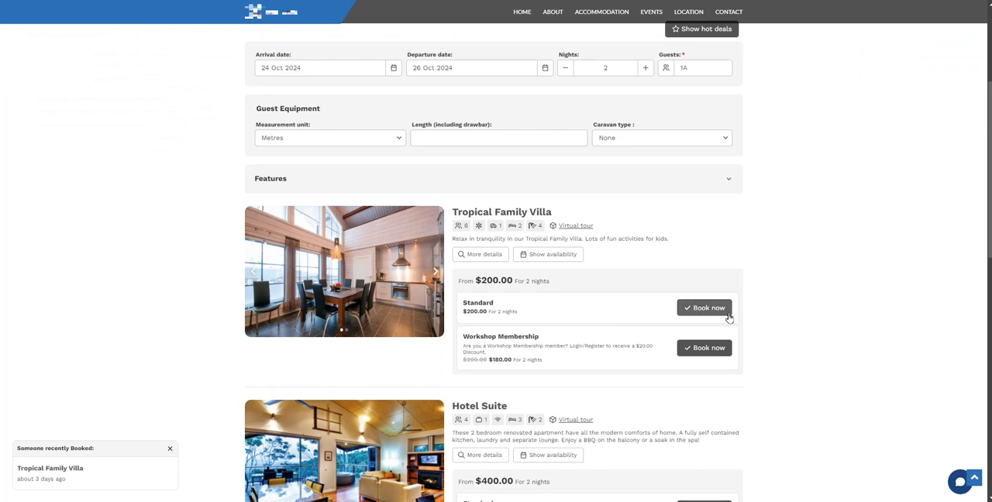
scroll(down, 3)
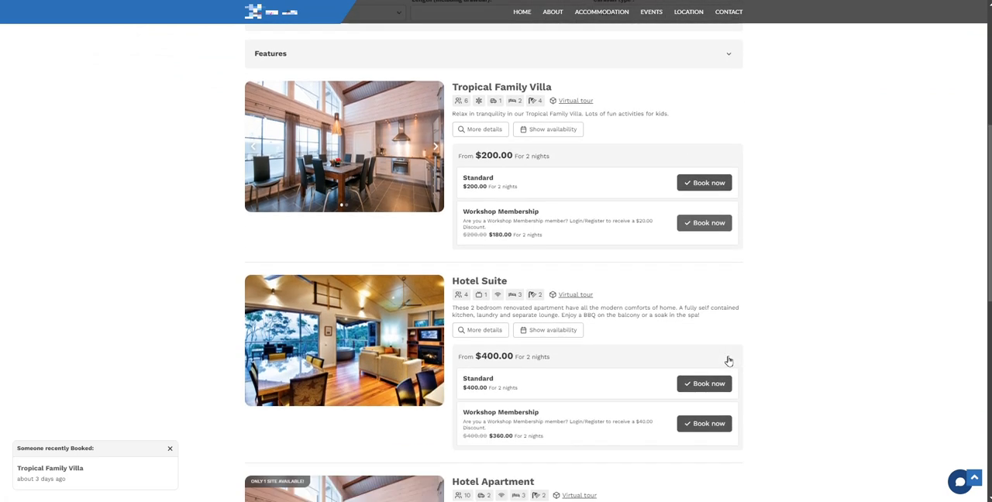
scroll(down, 3)
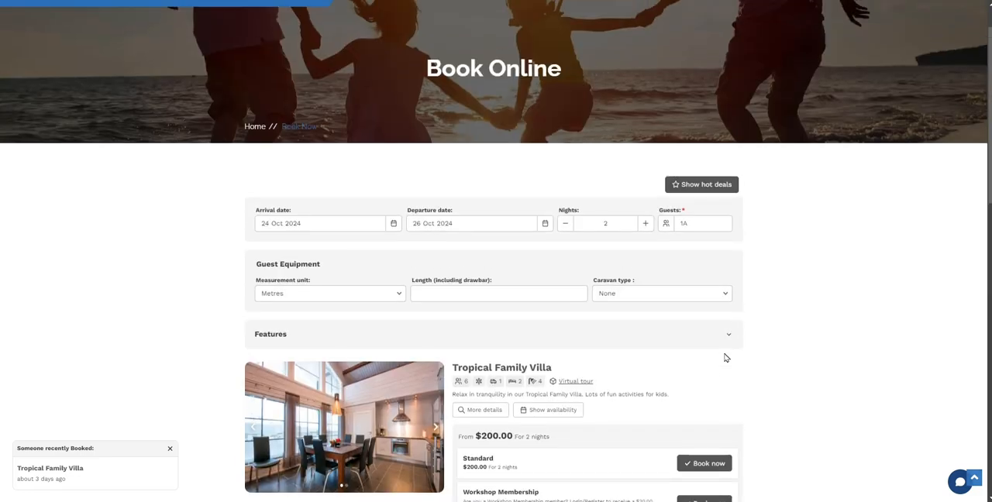
scroll(up, 3)
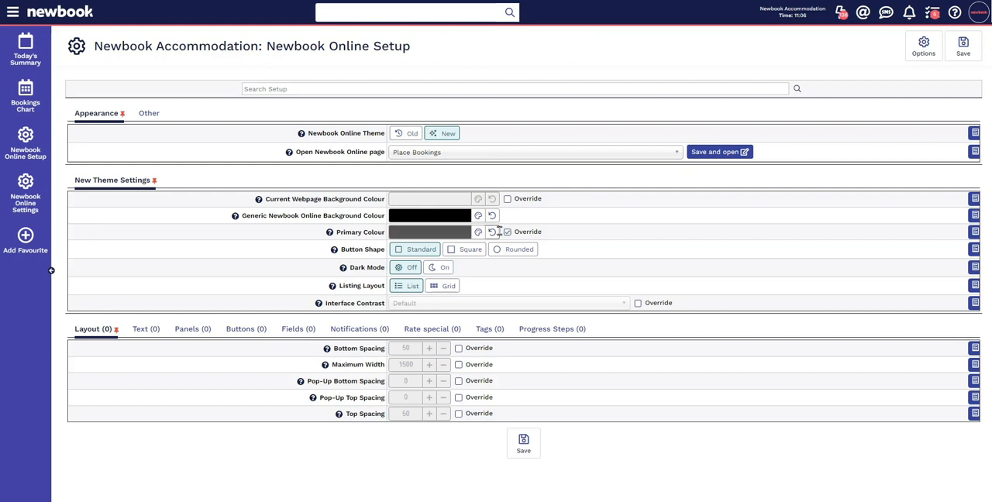
Step: Set a blue primary colour, rounded buttons and grid listing layout, then reopen the preview
click(478, 233)
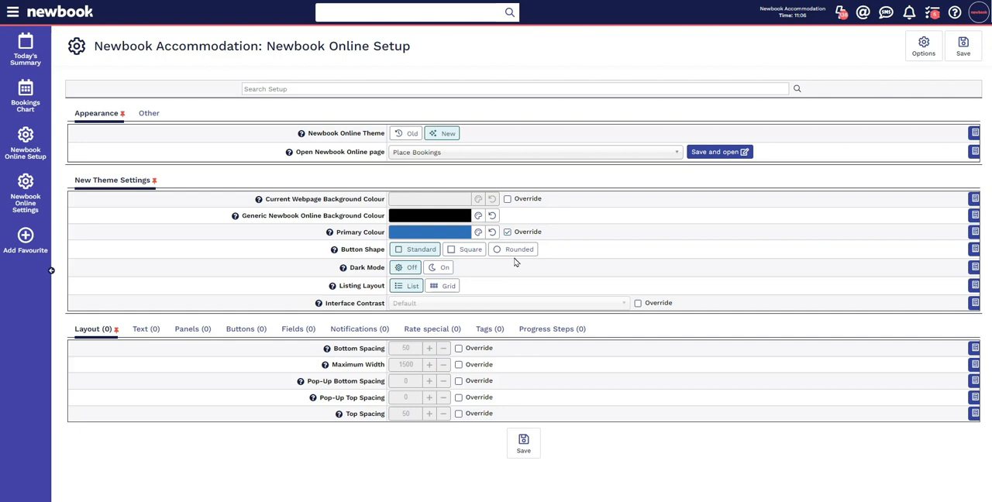
mouse_move(518, 256)
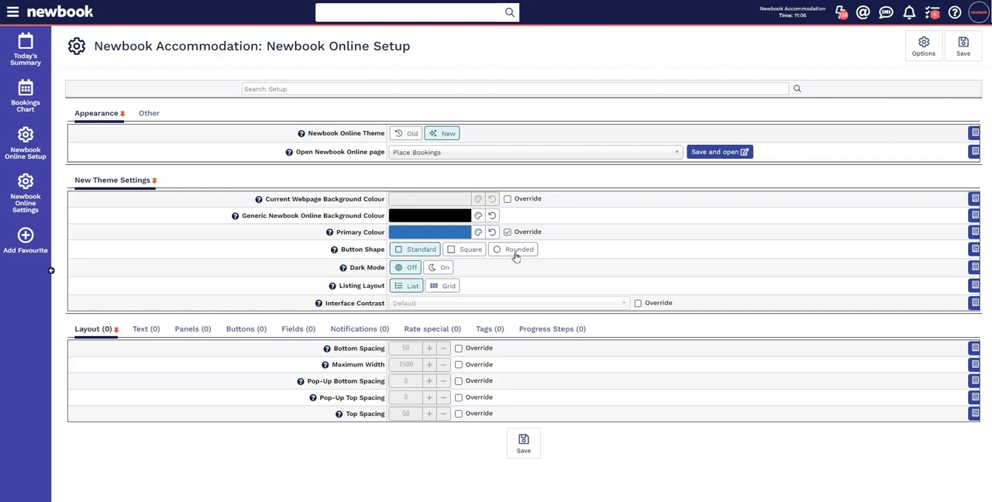
click(513, 249)
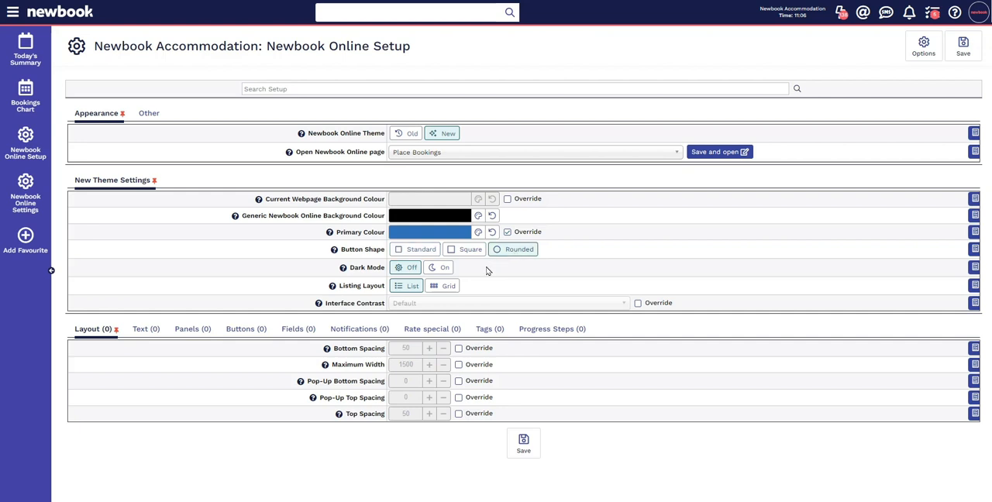
mouse_move(465, 283)
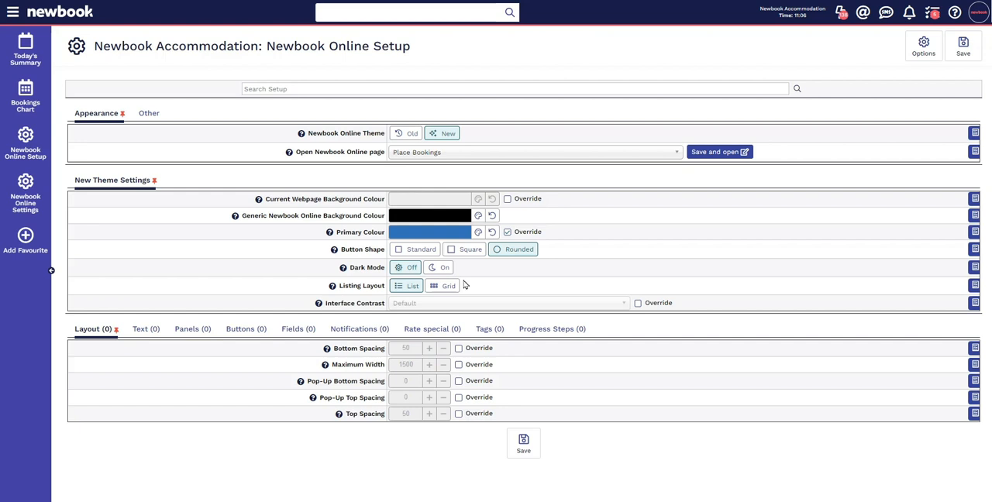
click(444, 285)
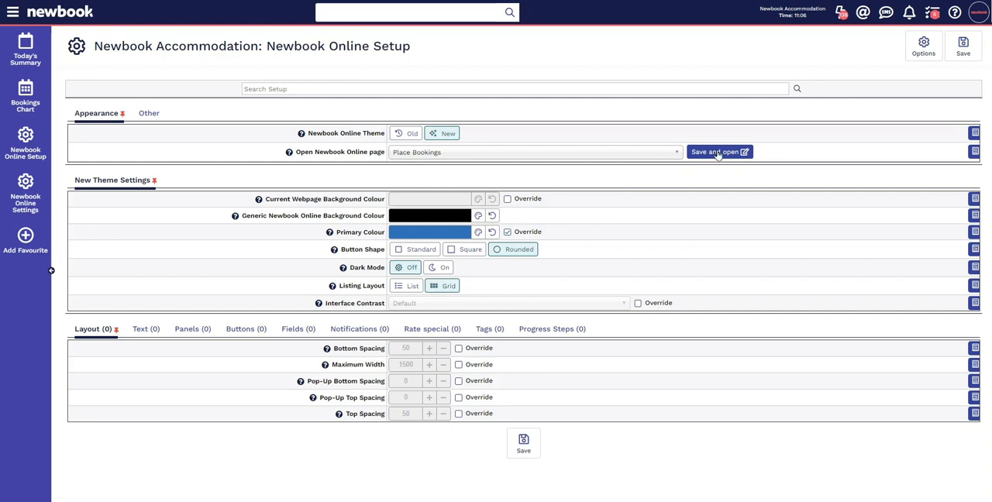
click(716, 152)
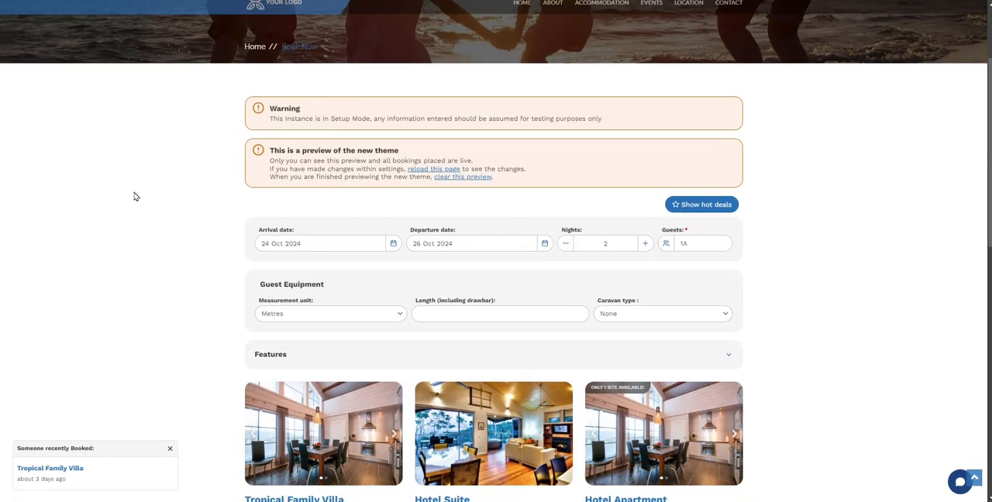
scroll(down, 3)
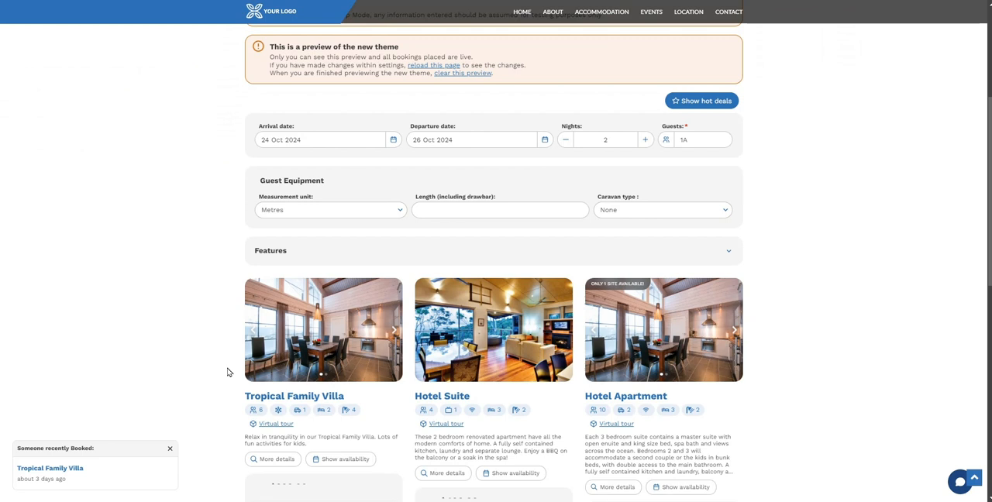
mouse_move(326, 407)
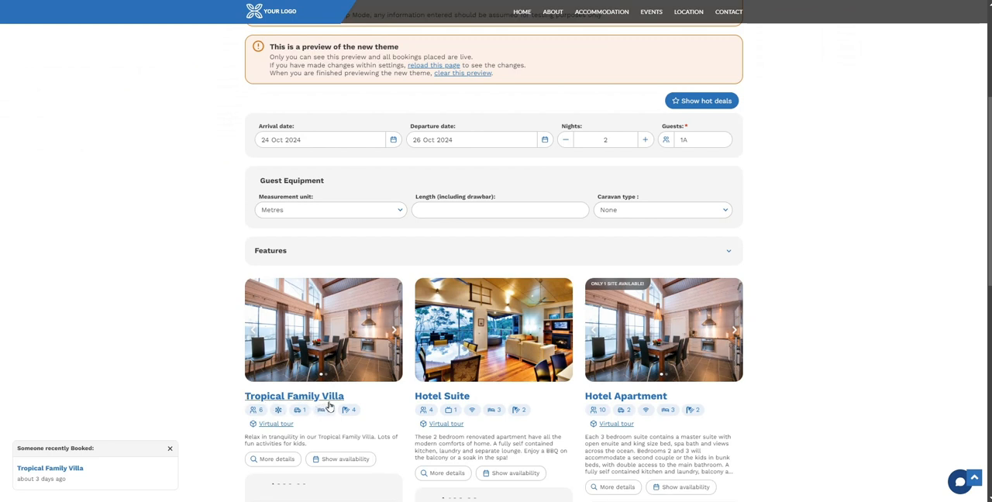
mouse_move(375, 412)
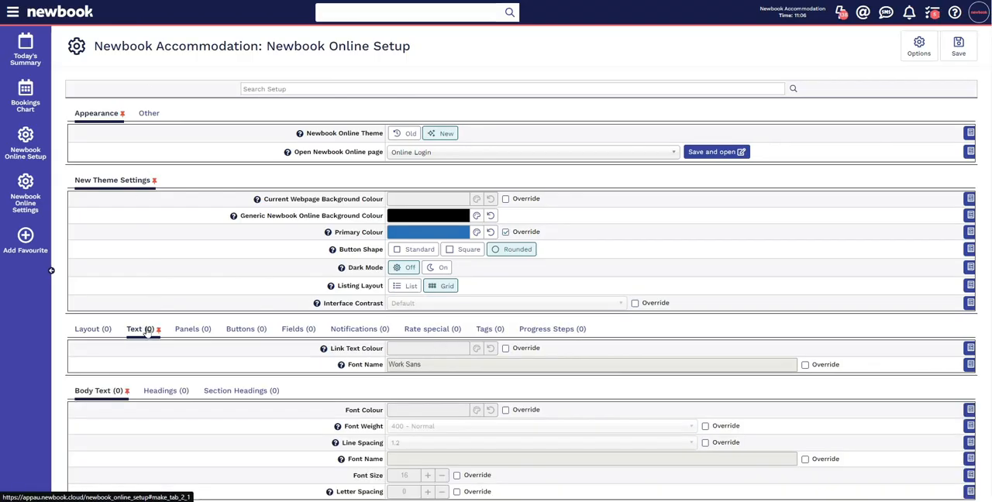
mouse_move(452, 374)
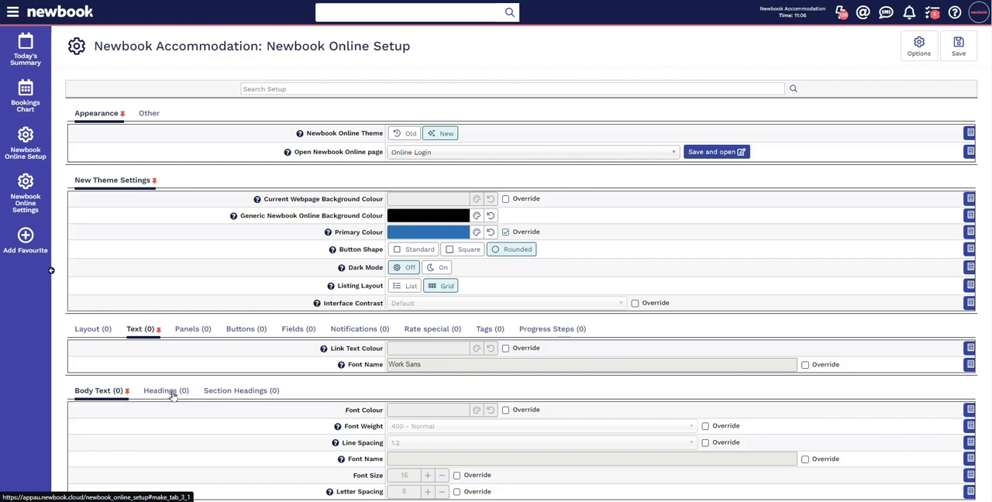
Step: Set the body text font name to Times New Roman
click(160, 391)
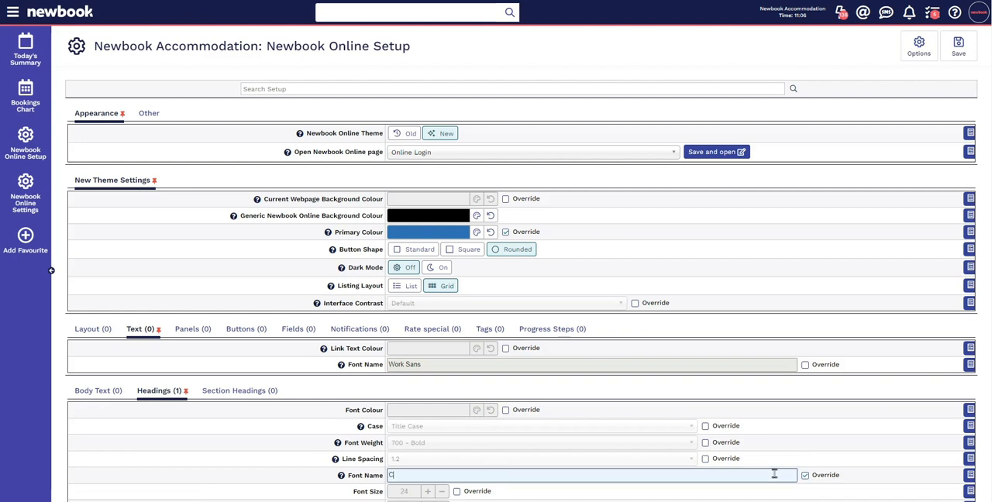
click(94, 391)
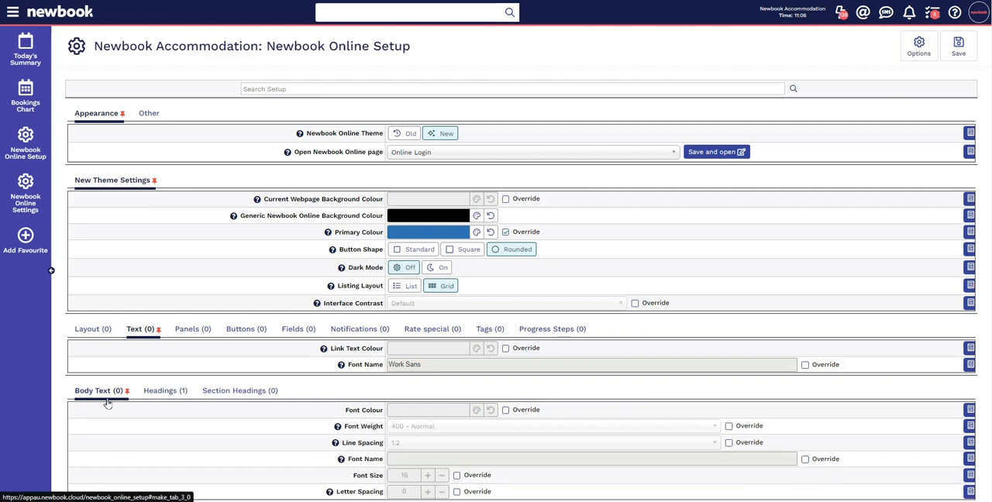
text(Times New Roman)
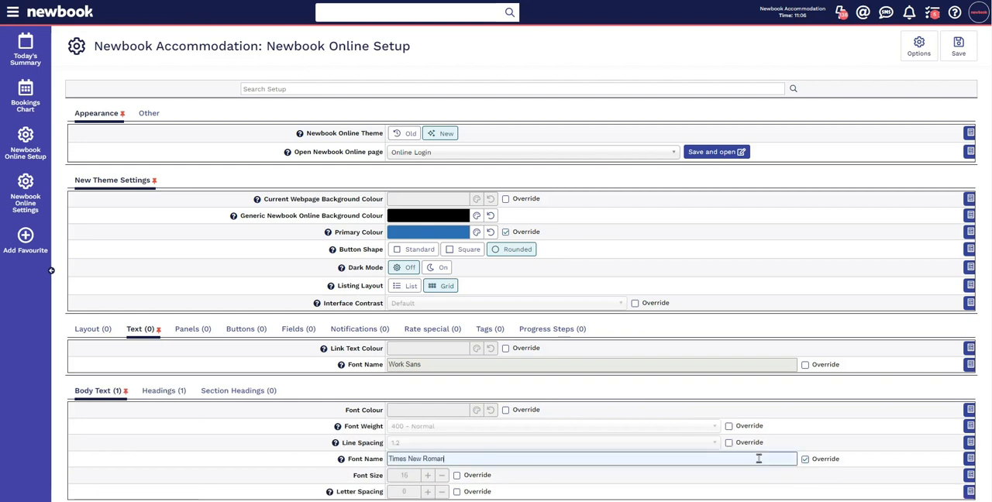
Step: Choose Place Bookings as the preview page and save and open the theme
click(533, 152)
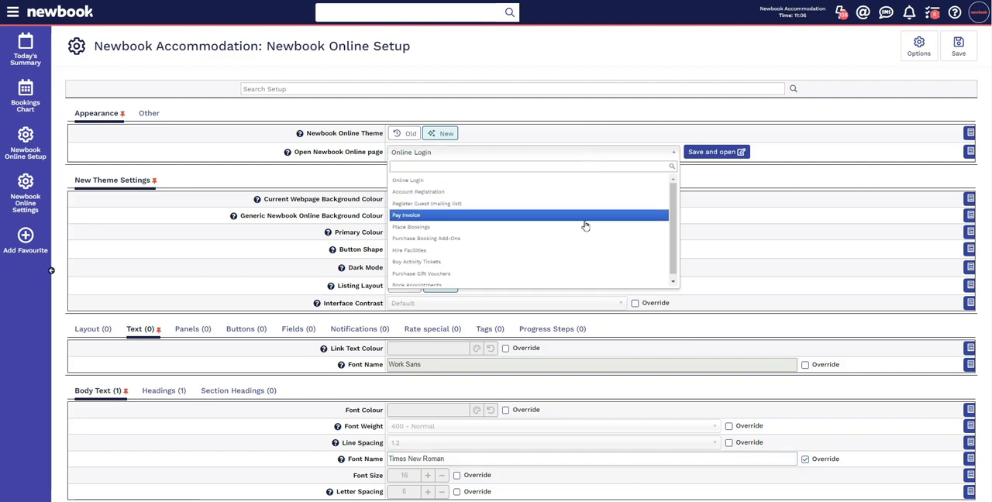
click(412, 226)
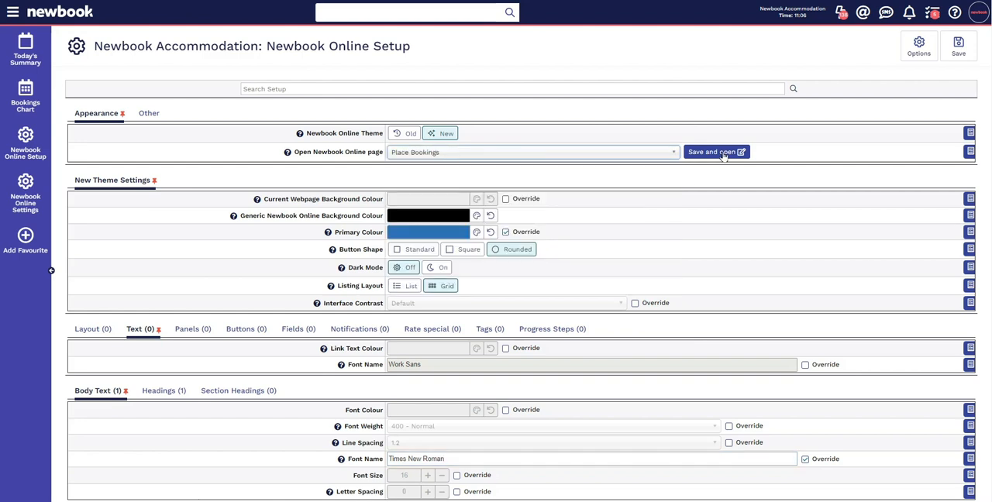
click(713, 152)
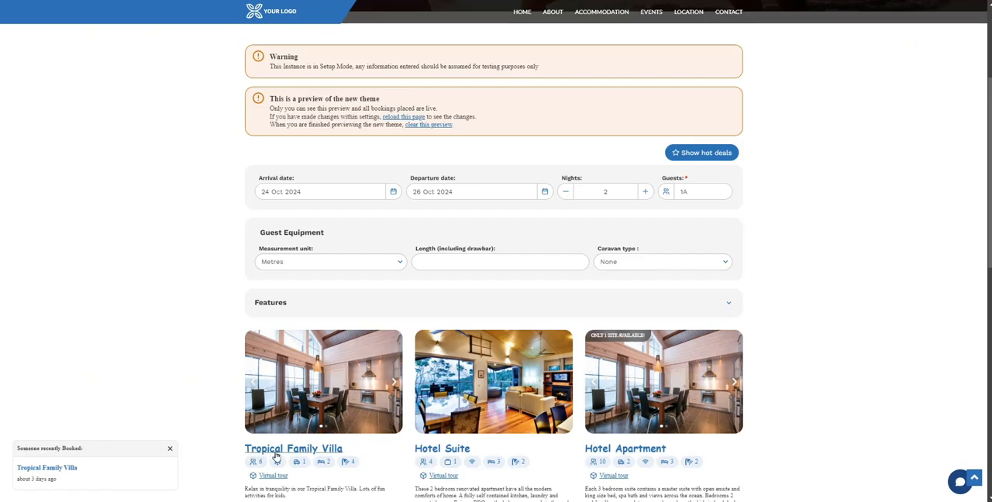
mouse_move(487, 454)
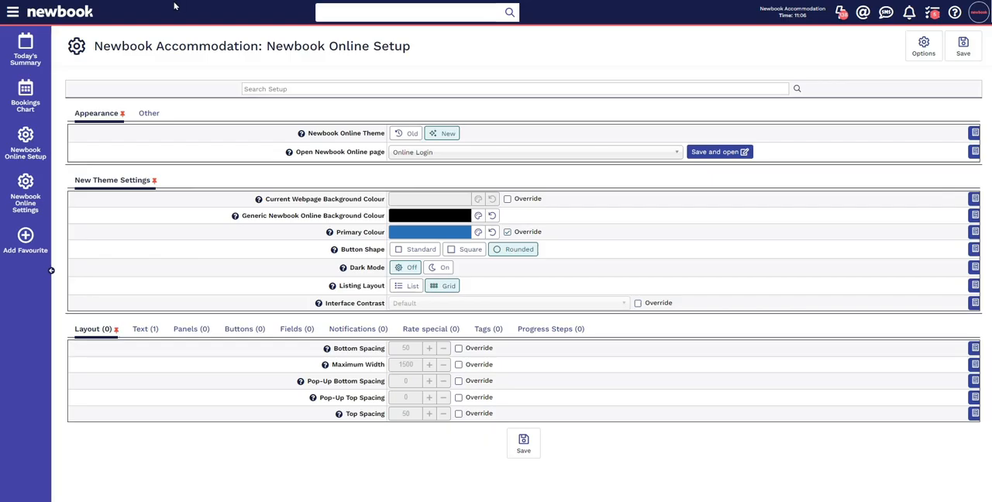
mouse_move(549, 329)
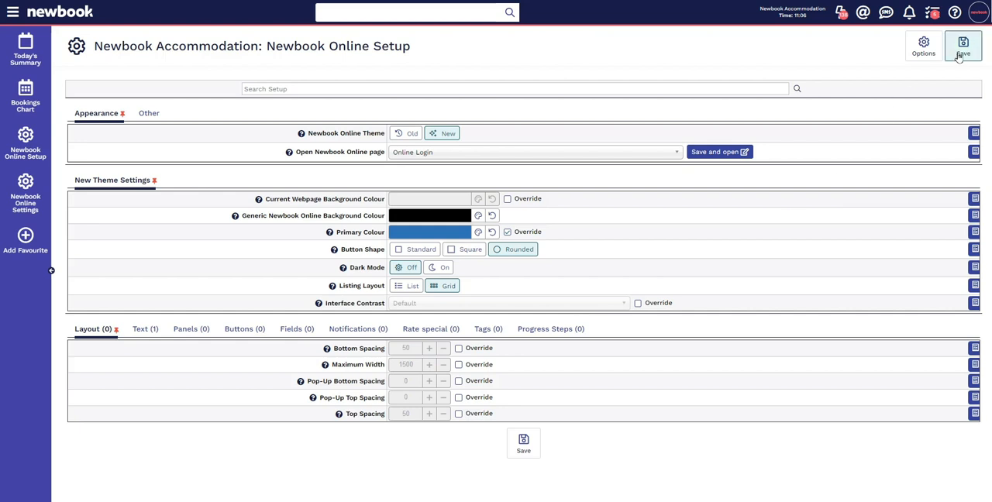
mouse_move(717, 112)
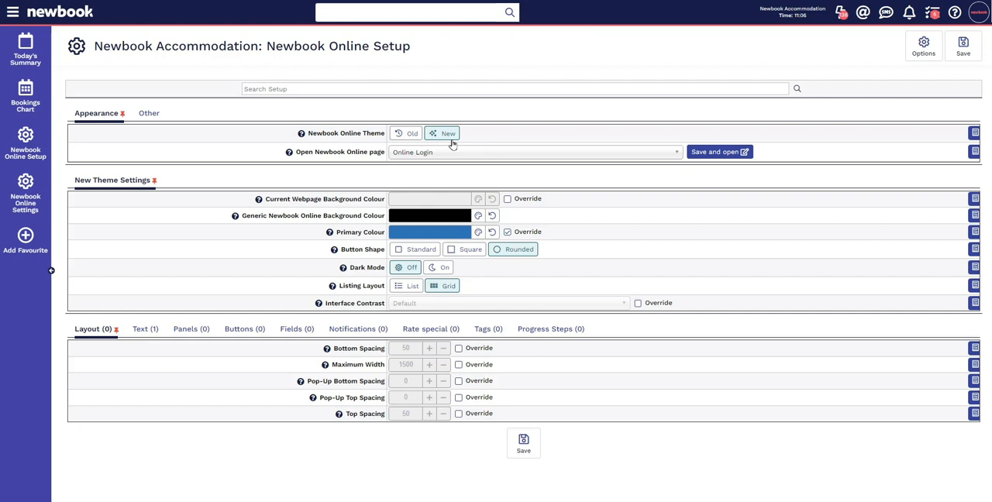
mouse_move(335, 239)
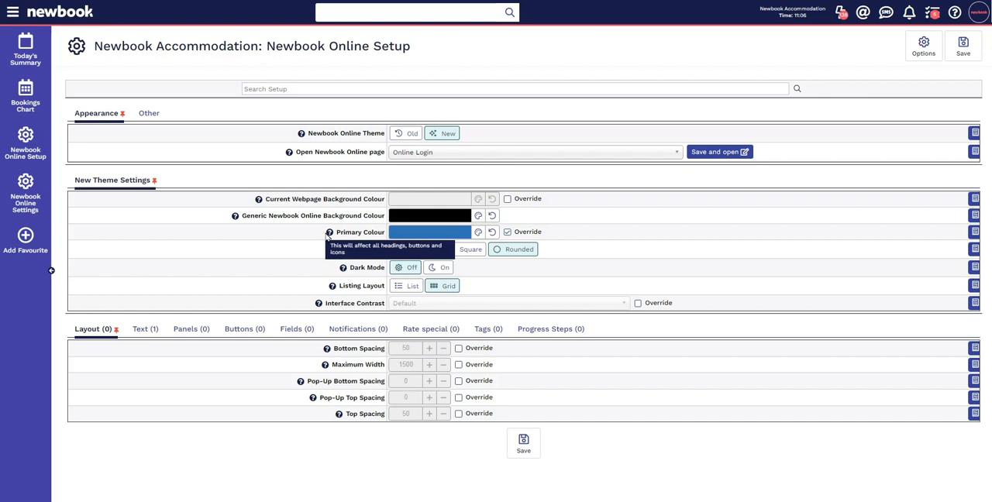
mouse_move(307, 245)
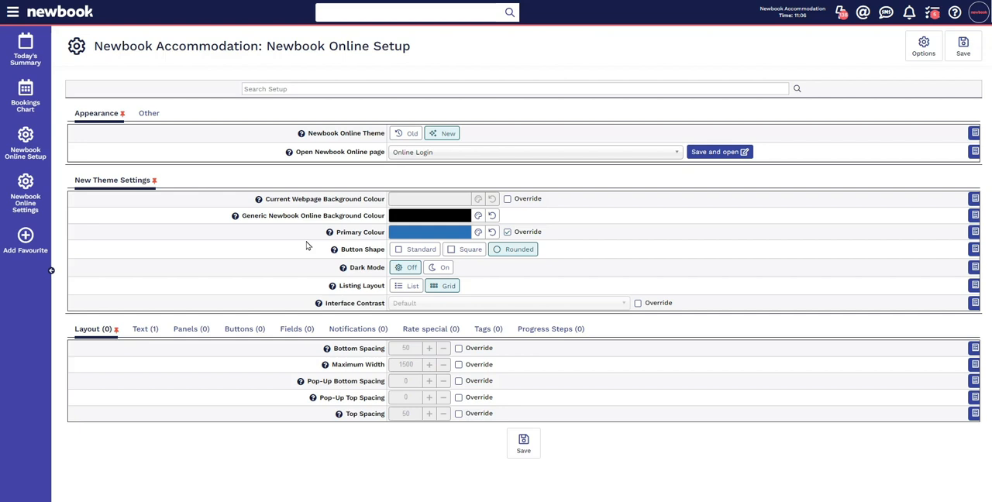
mouse_move(660, 259)
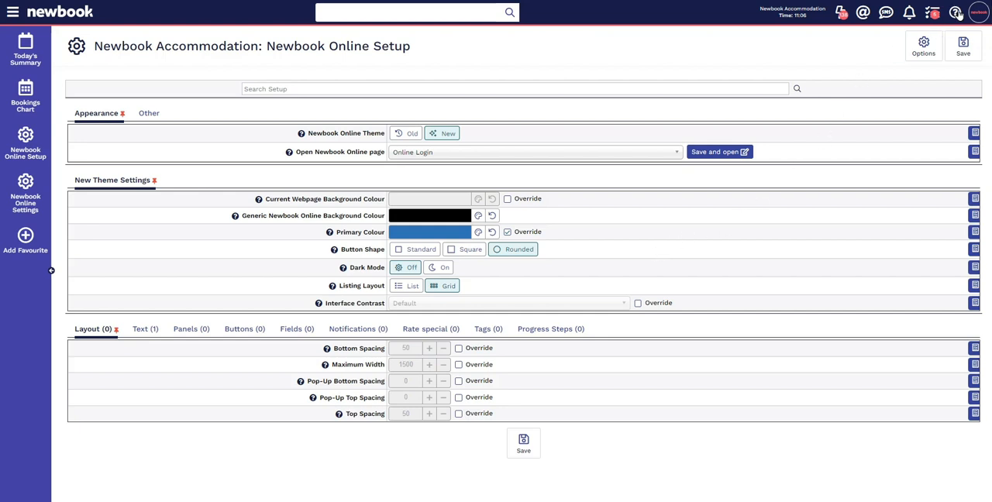
click(955, 13)
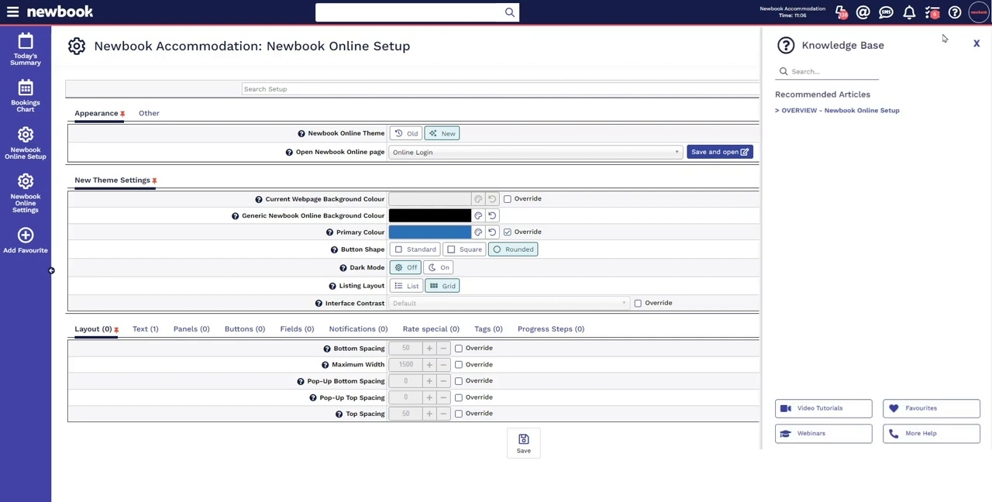
click(840, 110)
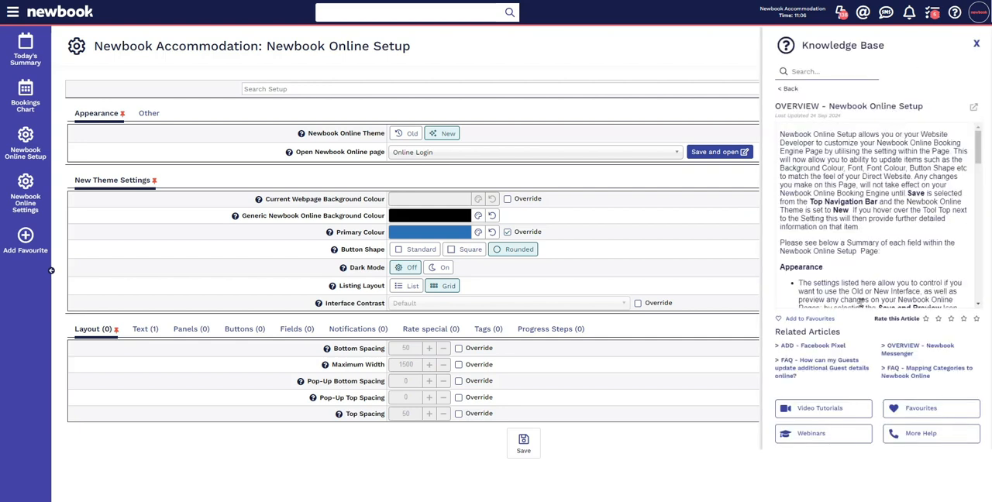
click(977, 43)
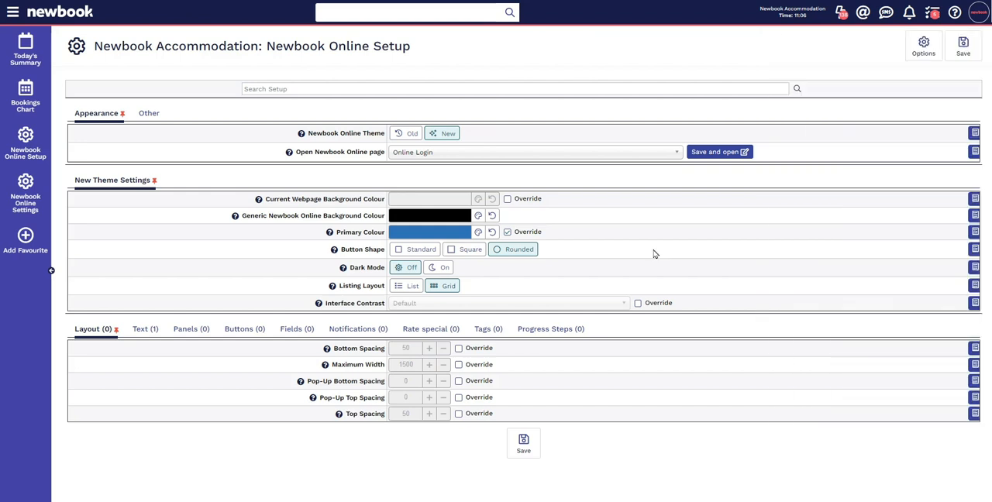